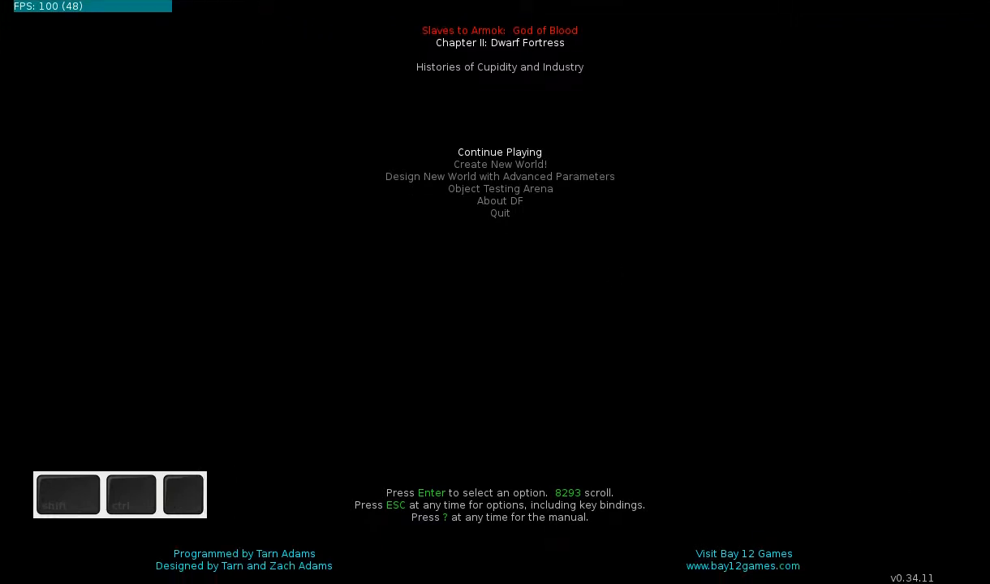
pyautogui.moveTo(489, 11)
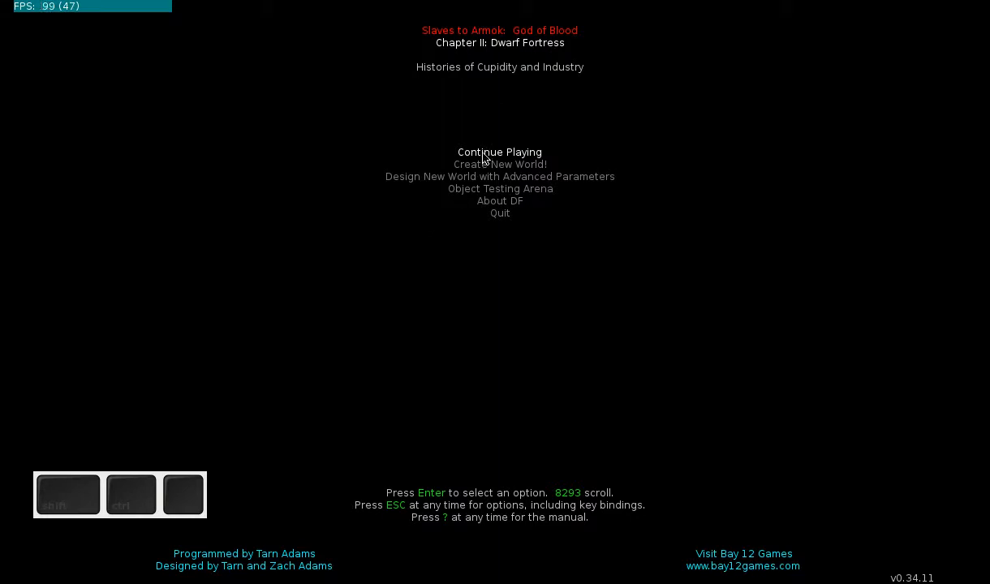
pyautogui.moveTo(544, 155)
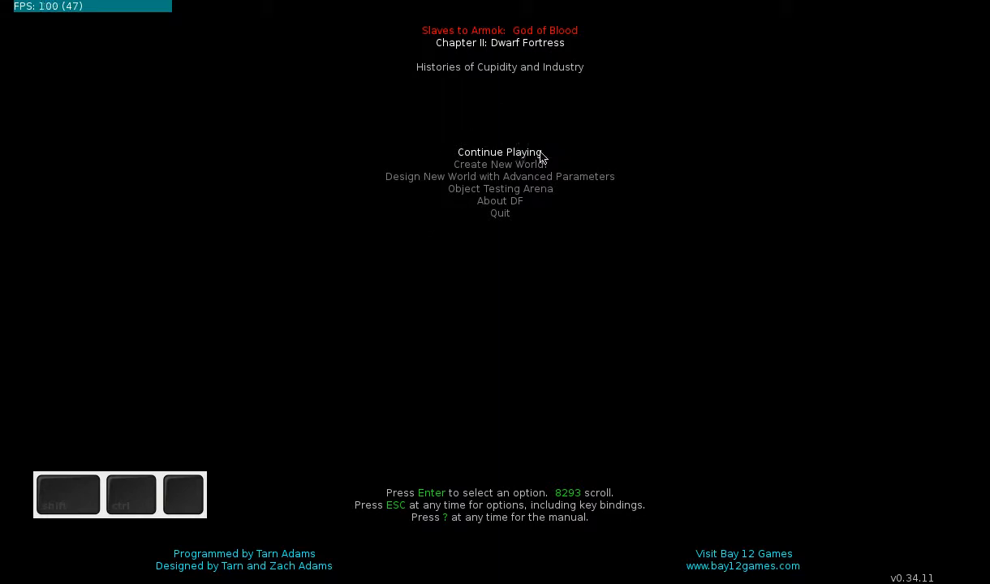
pyautogui.moveTo(467, 159)
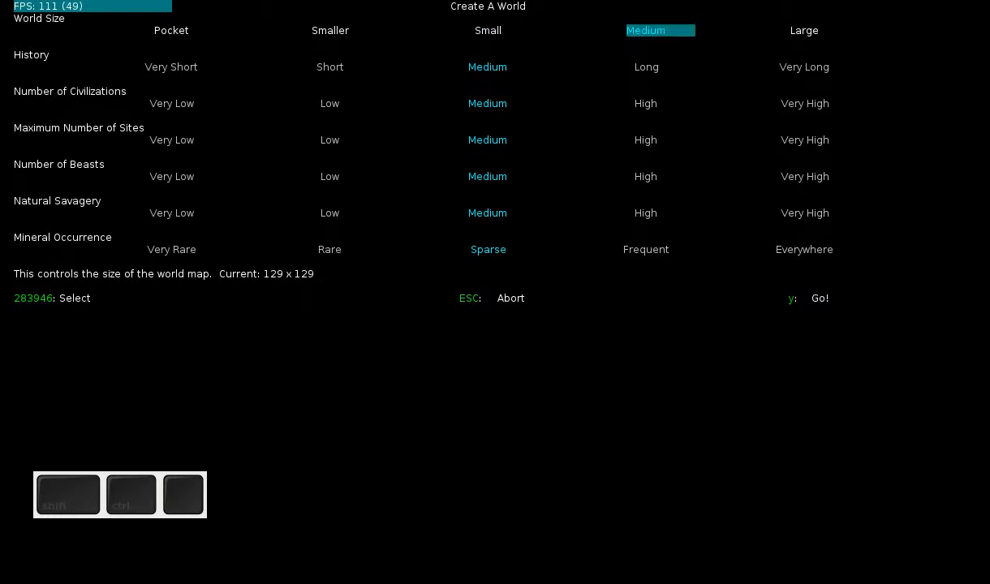
pyautogui.click(171, 30)
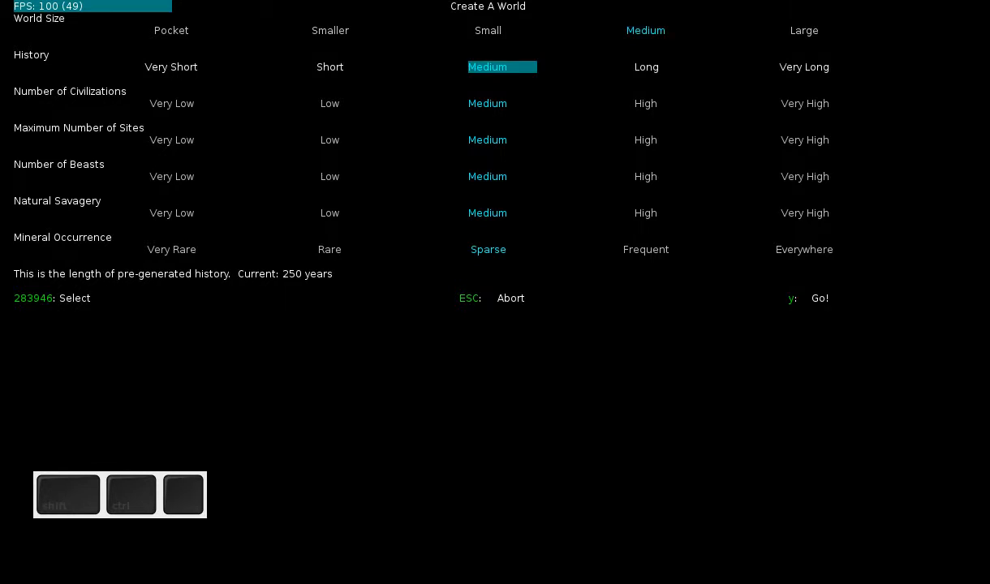
pyautogui.press('Right')
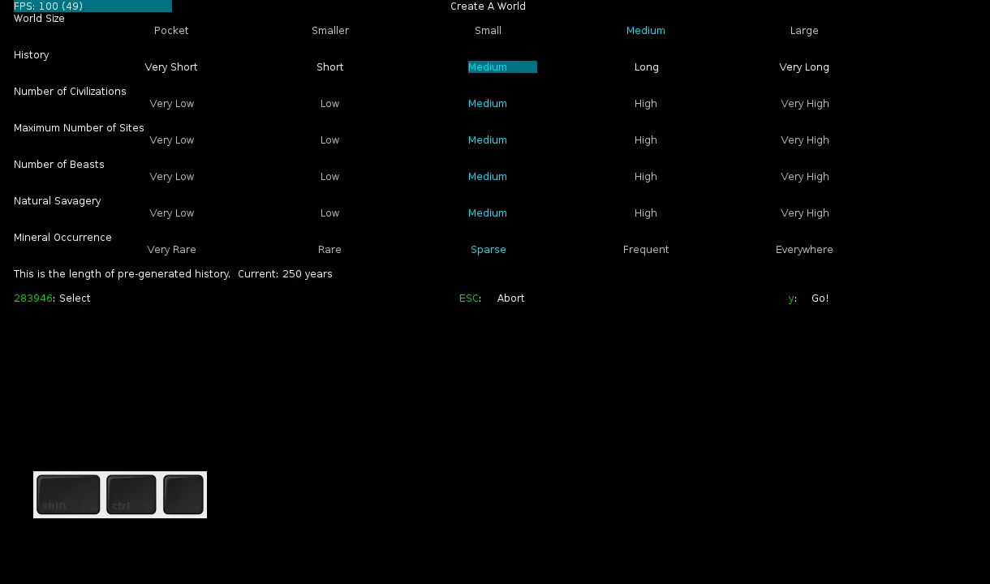
pyautogui.press('down')
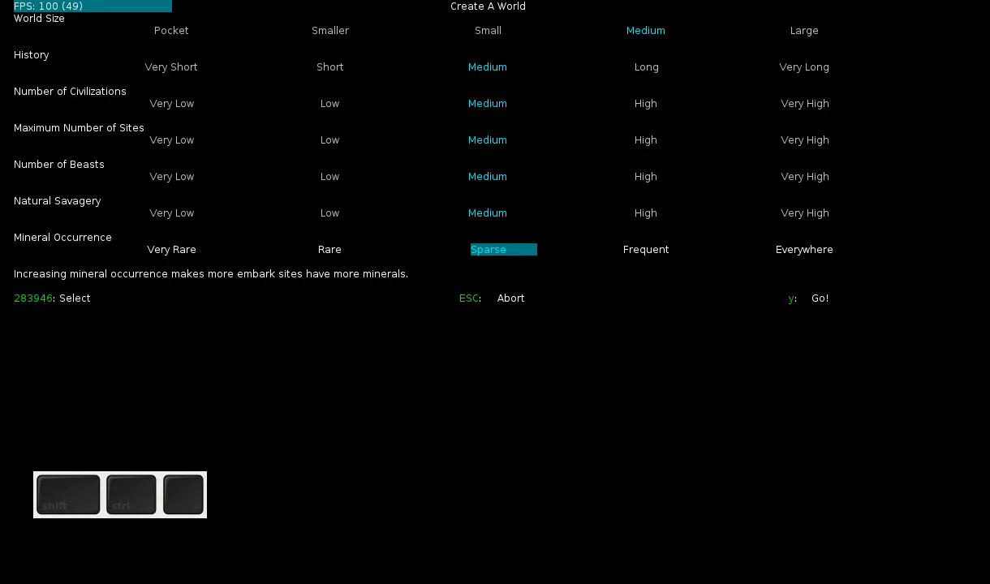
# Step: Try Rare, return Mineral Occurrence to Sparse, and begin generating the Gethkar world
pyautogui.press('Left')
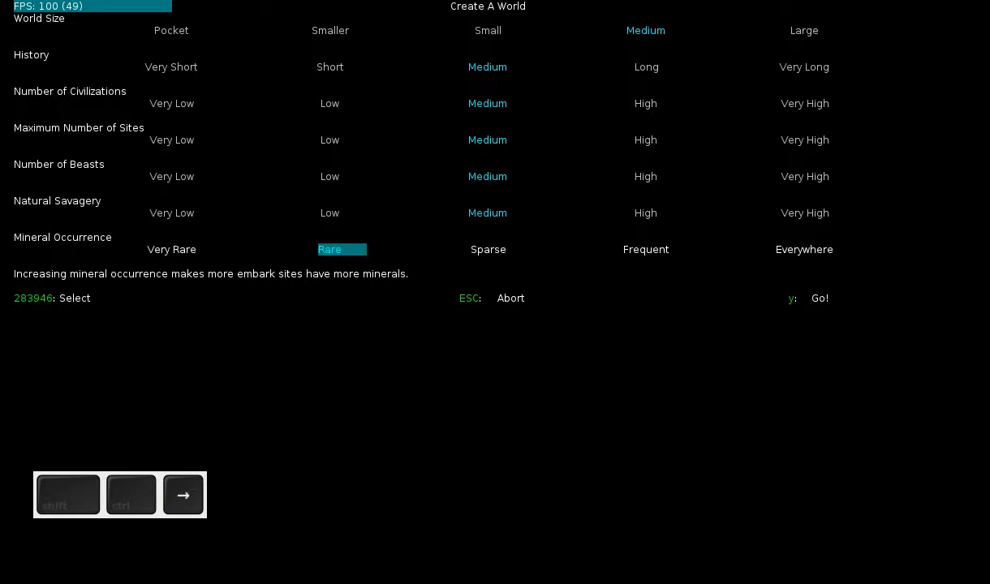
pyautogui.press('right')
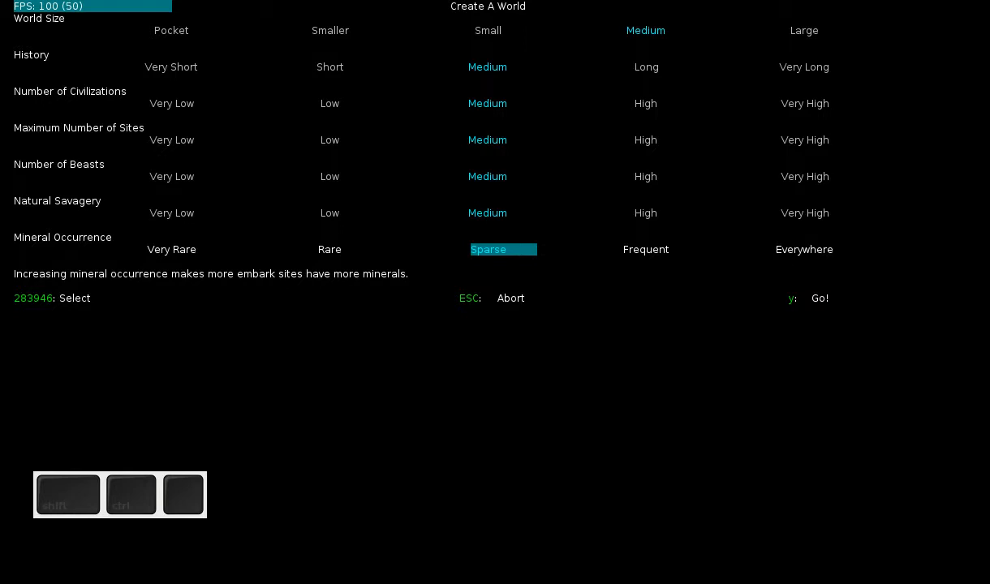
pyautogui.press('Right')
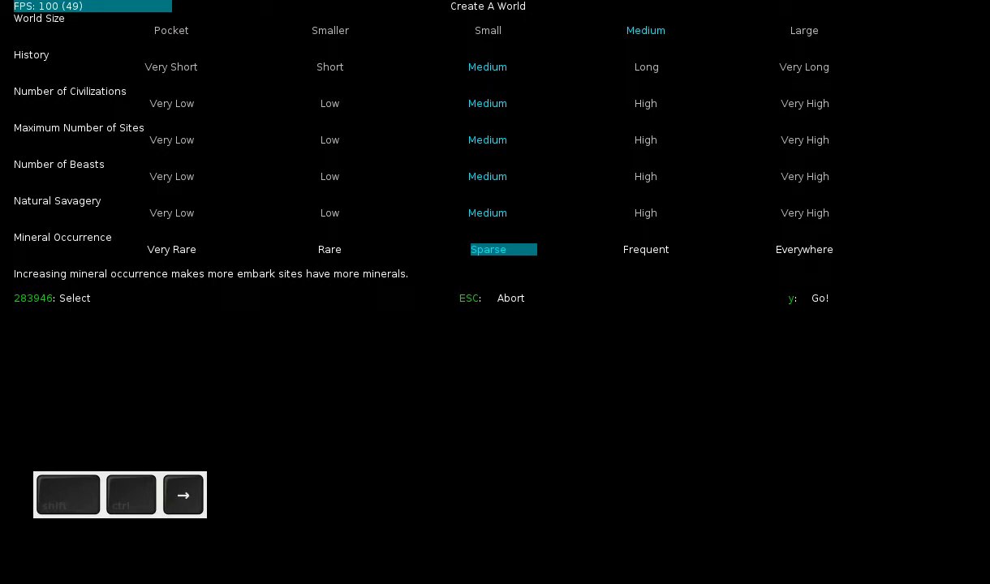
pyautogui.press('Right')
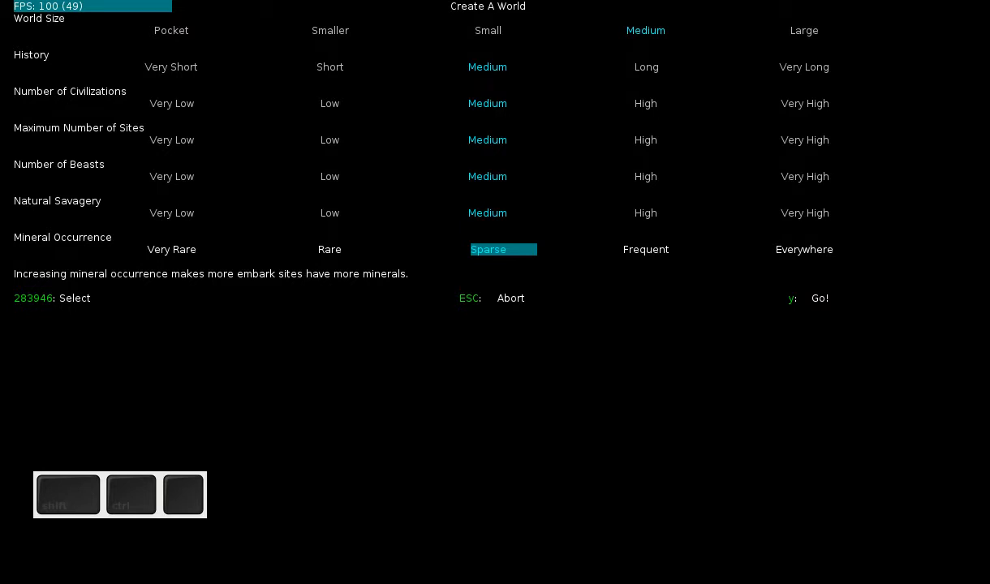
pyautogui.press('y')
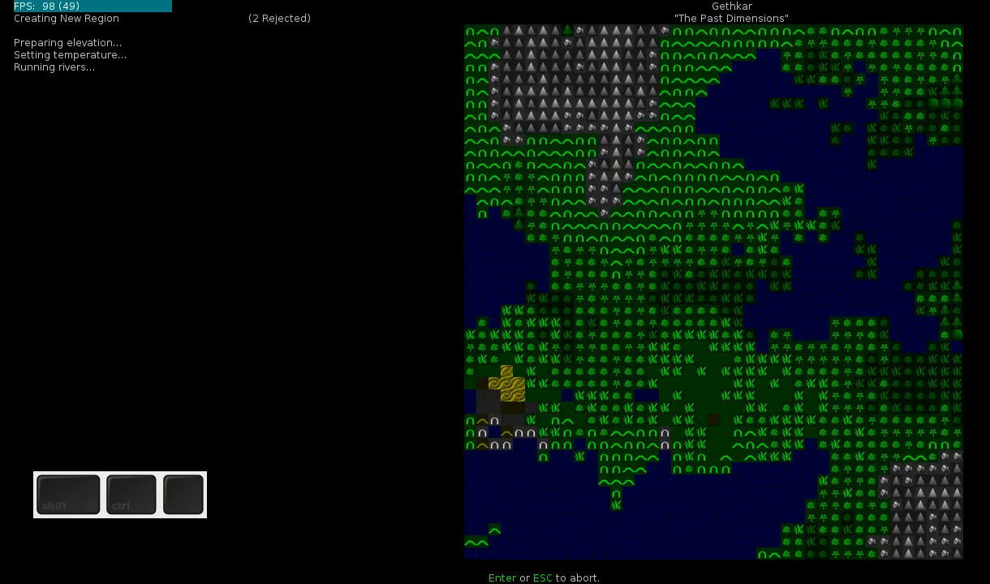